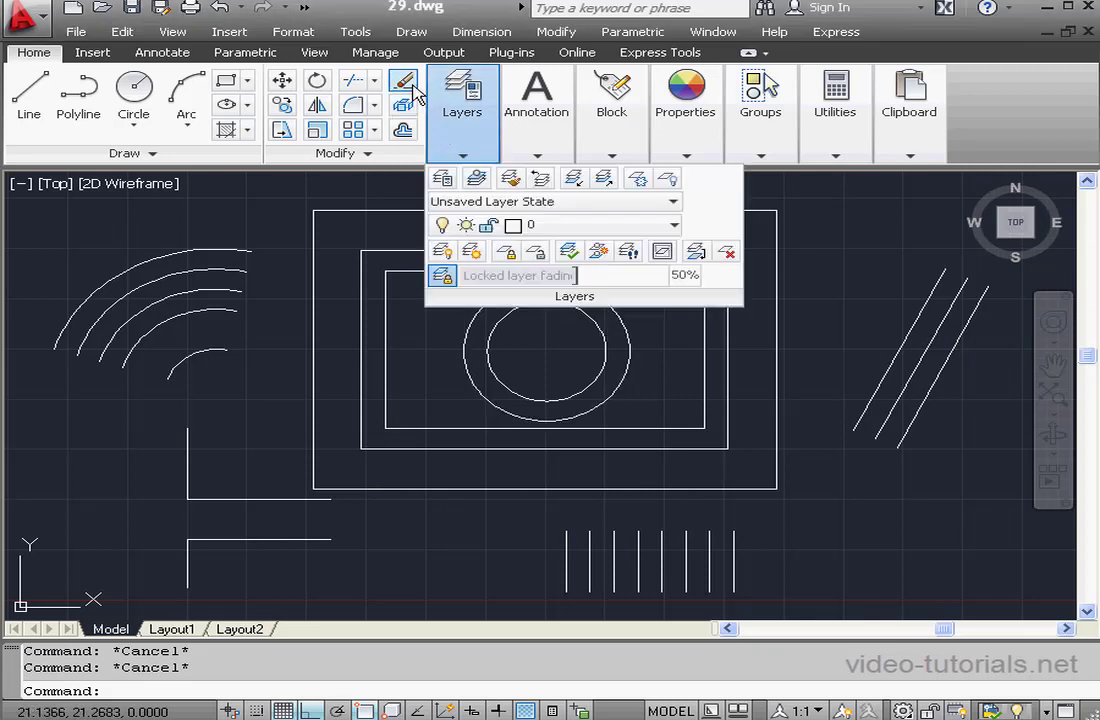
Step: Start Erase and pick the objects to remove, including the outer rectangle, a circle, an arc and a diagonal line
click(404, 80)
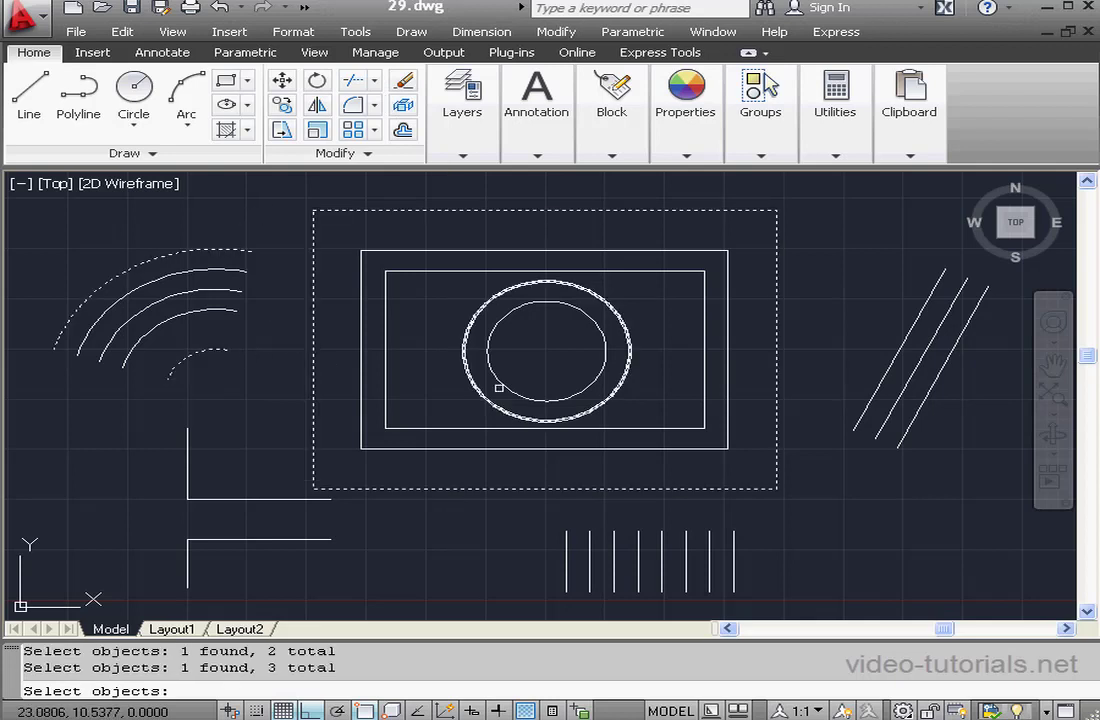
click(548, 350)
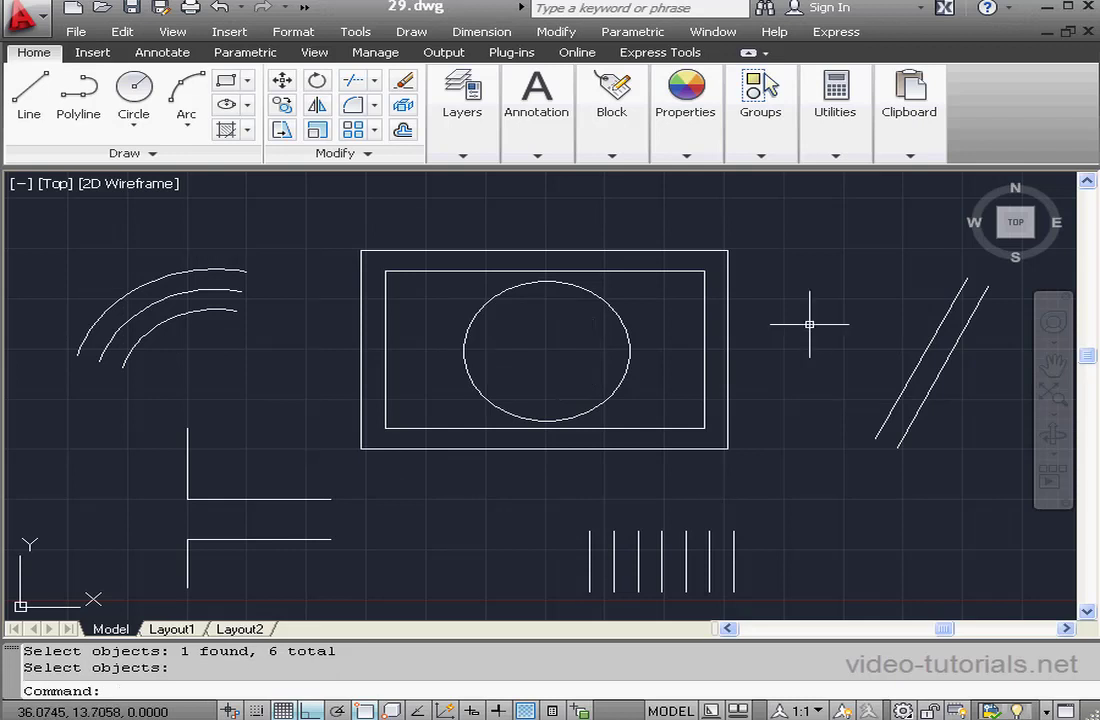
mouse_move(824, 336)
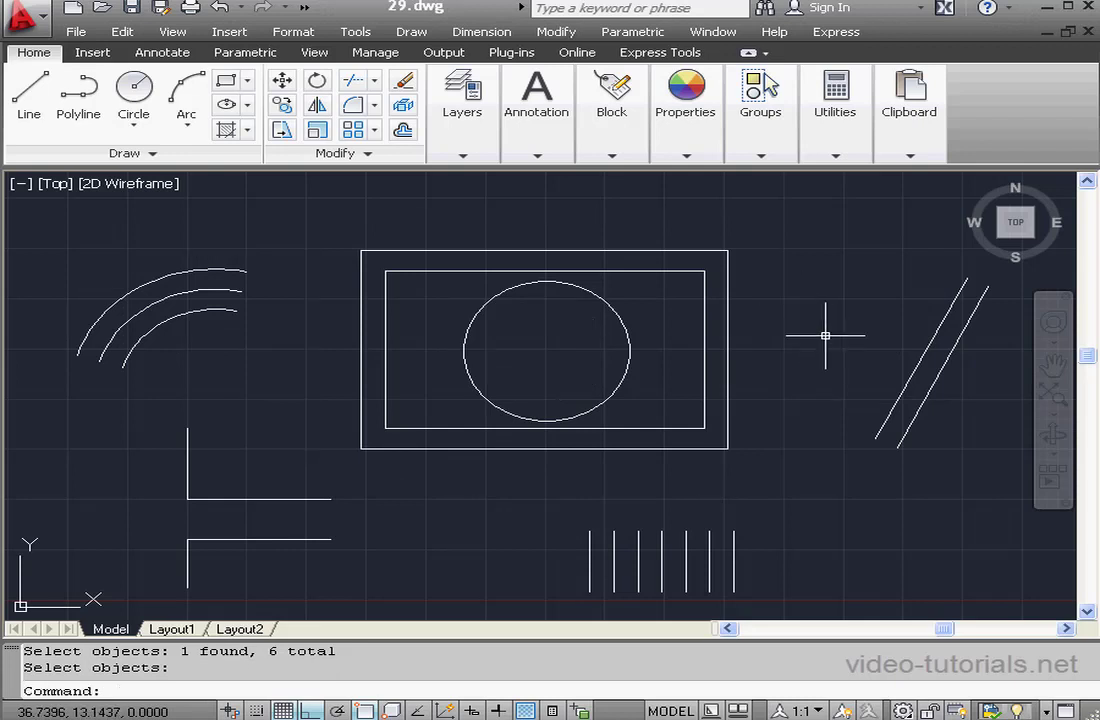
mouse_move(296, 182)
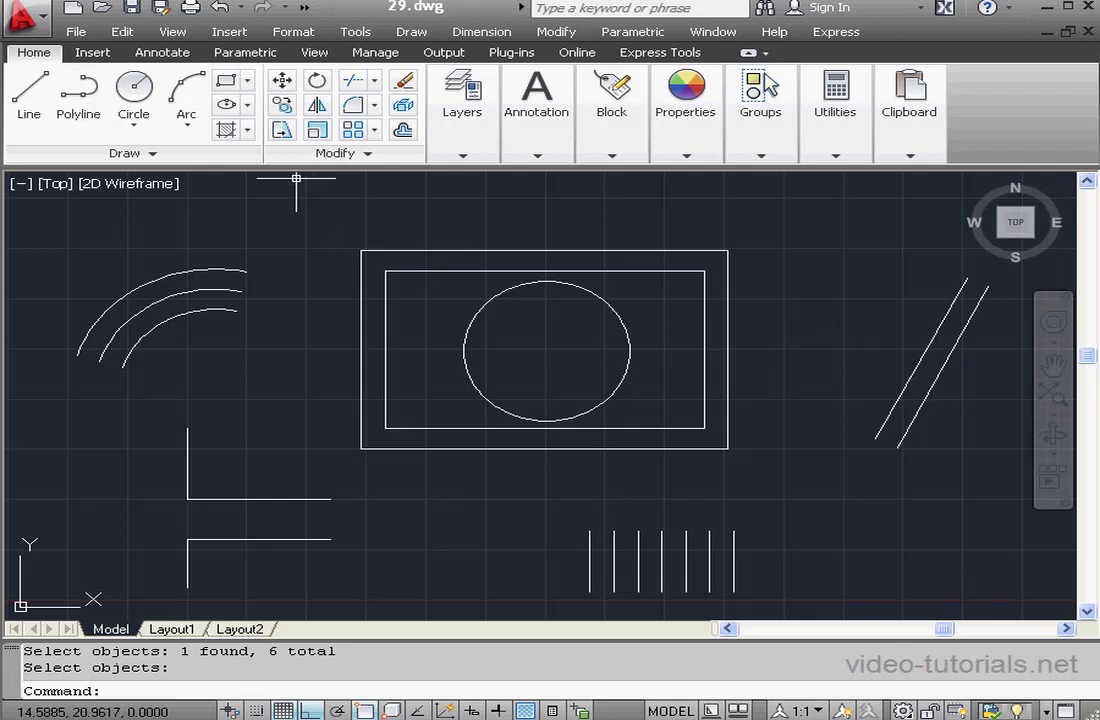
Step: Undo the erase to restore the six objects, then start a new erase on the row of short vertical lines
key(ctrl+z)
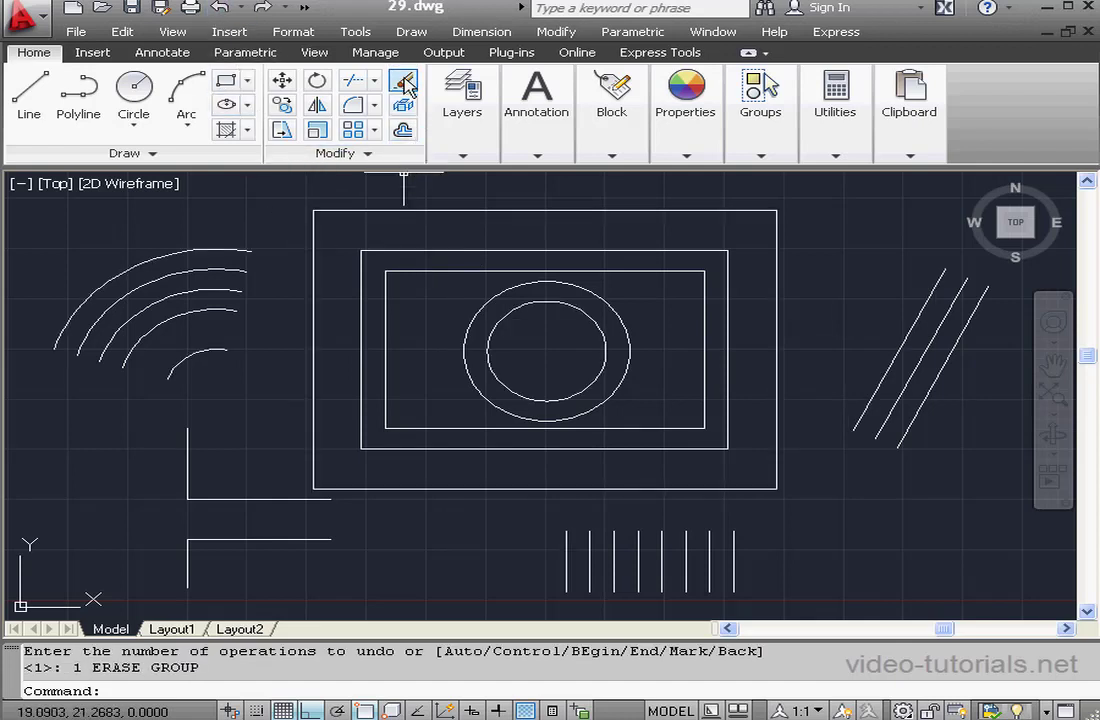
click(404, 80)
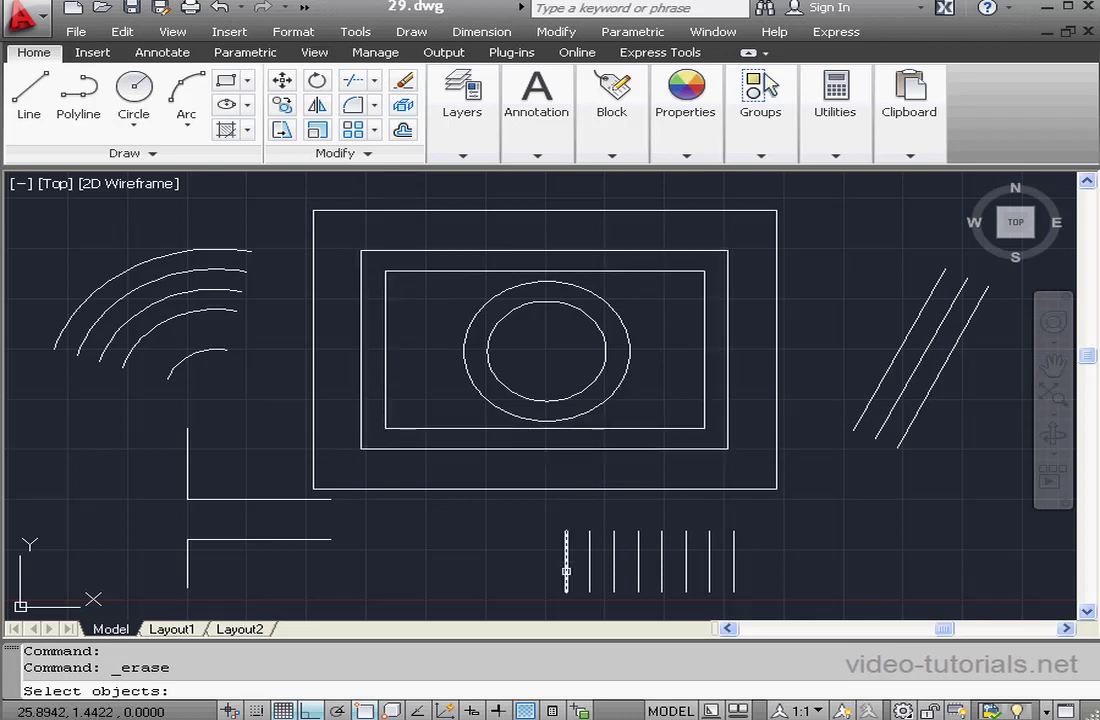
click(580, 560)
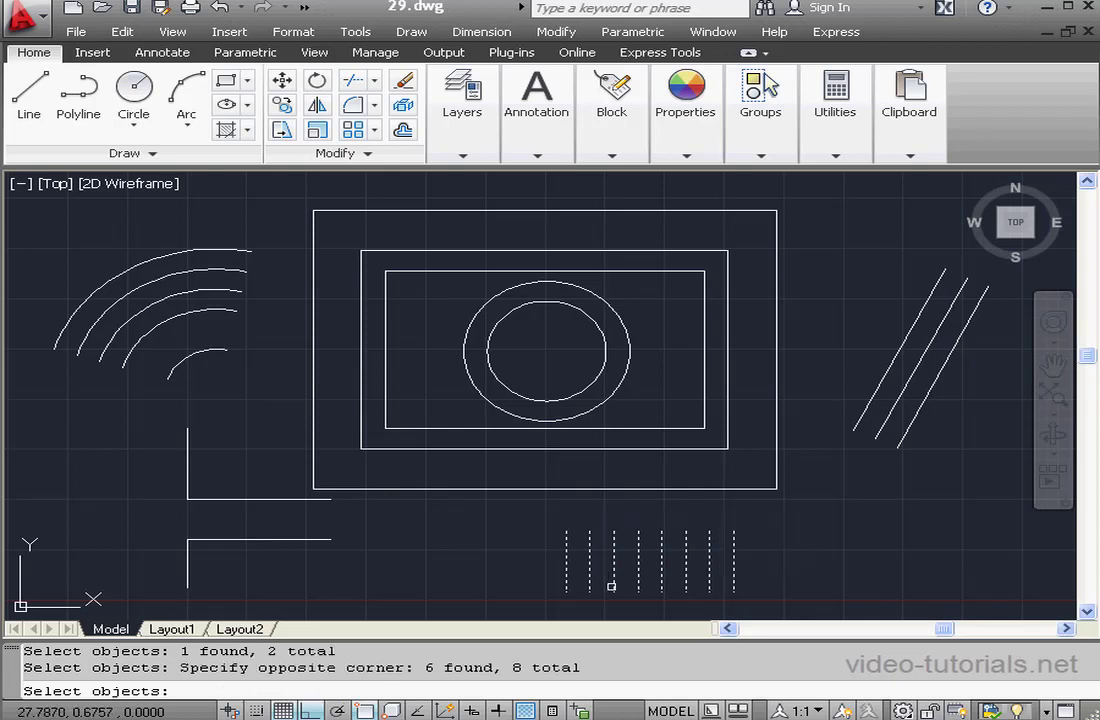
mouse_move(764, 540)
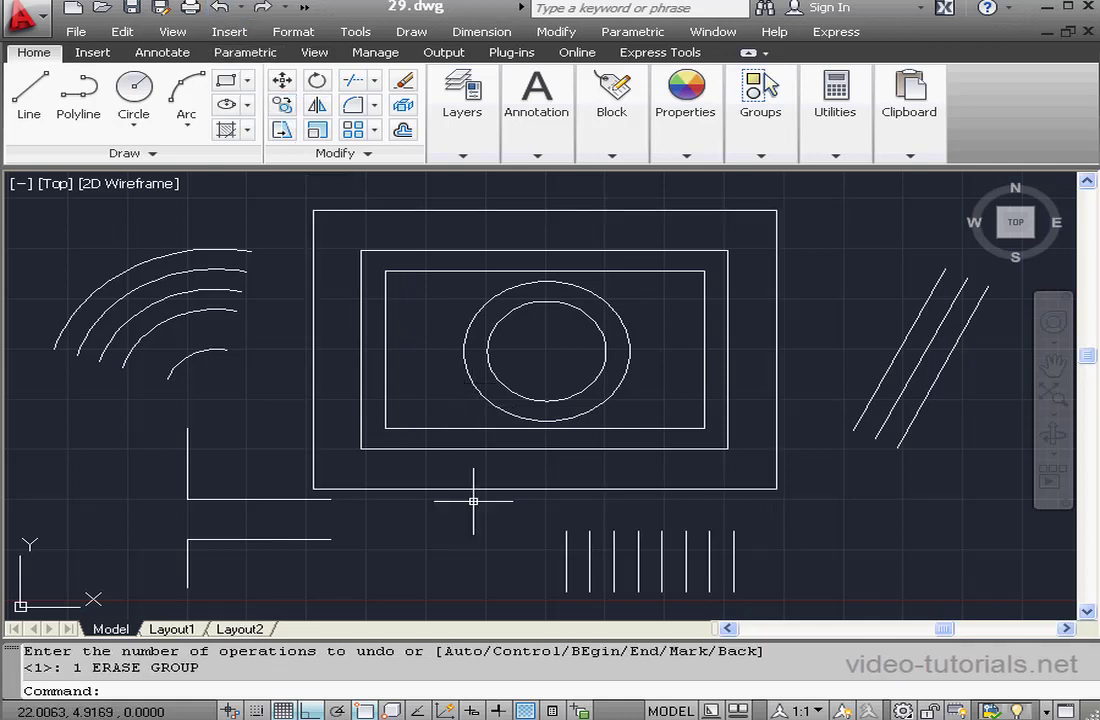
mouse_move(492, 520)
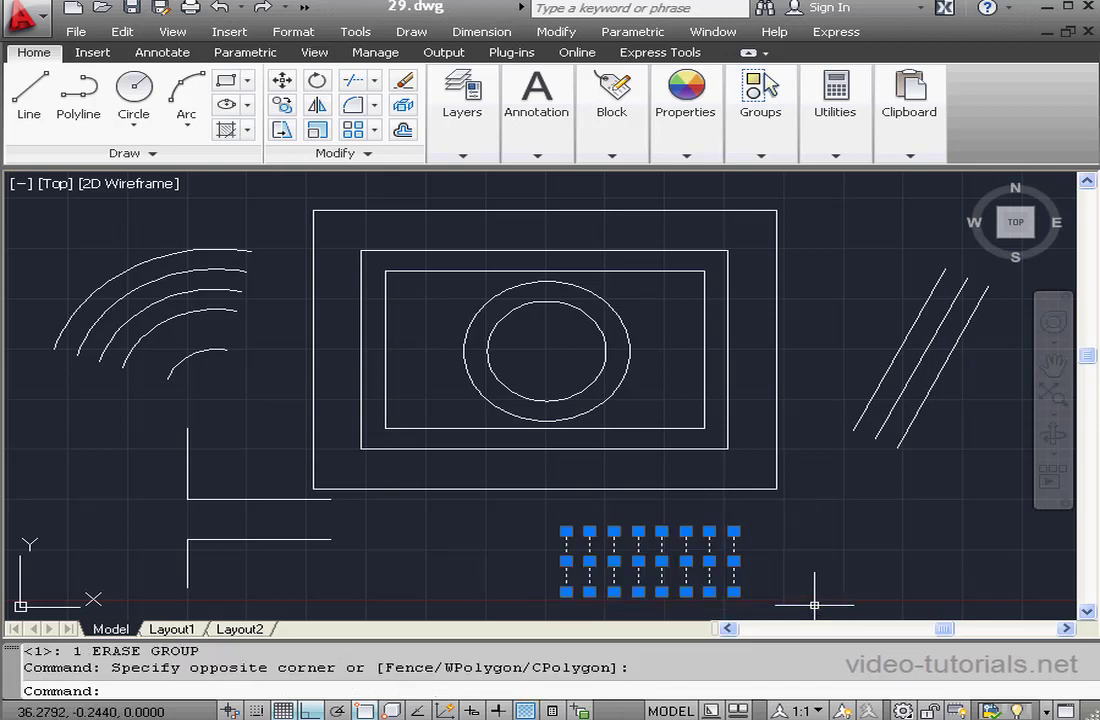
mouse_move(758, 576)
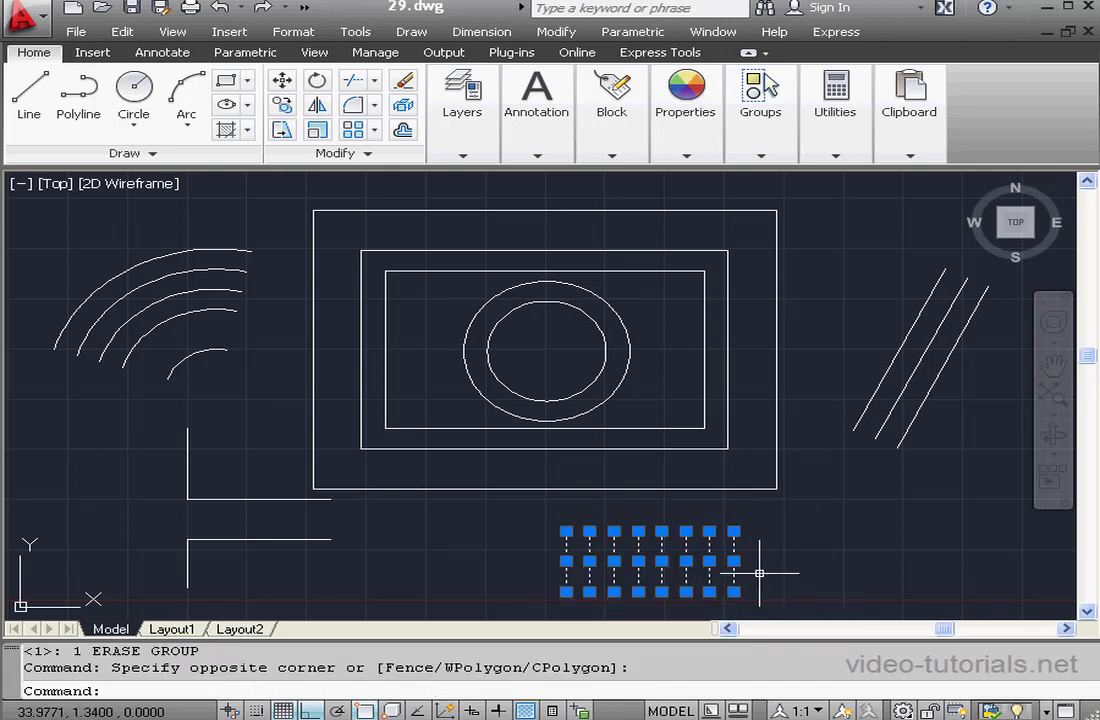
mouse_move(830, 296)
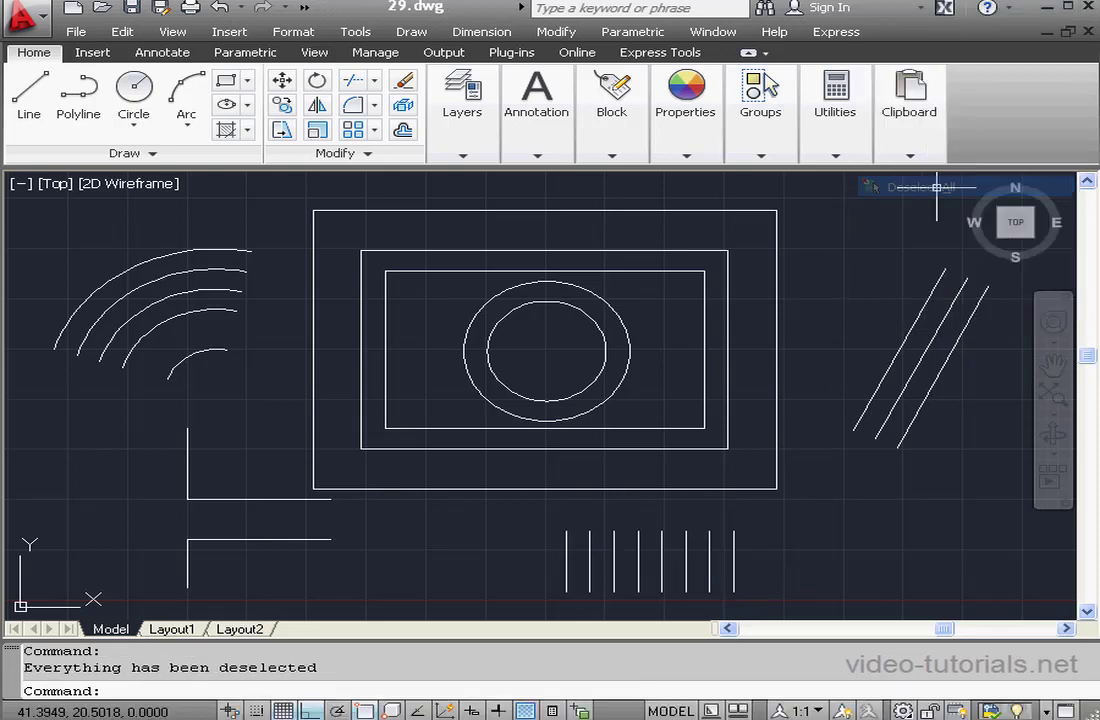
mouse_move(404, 408)
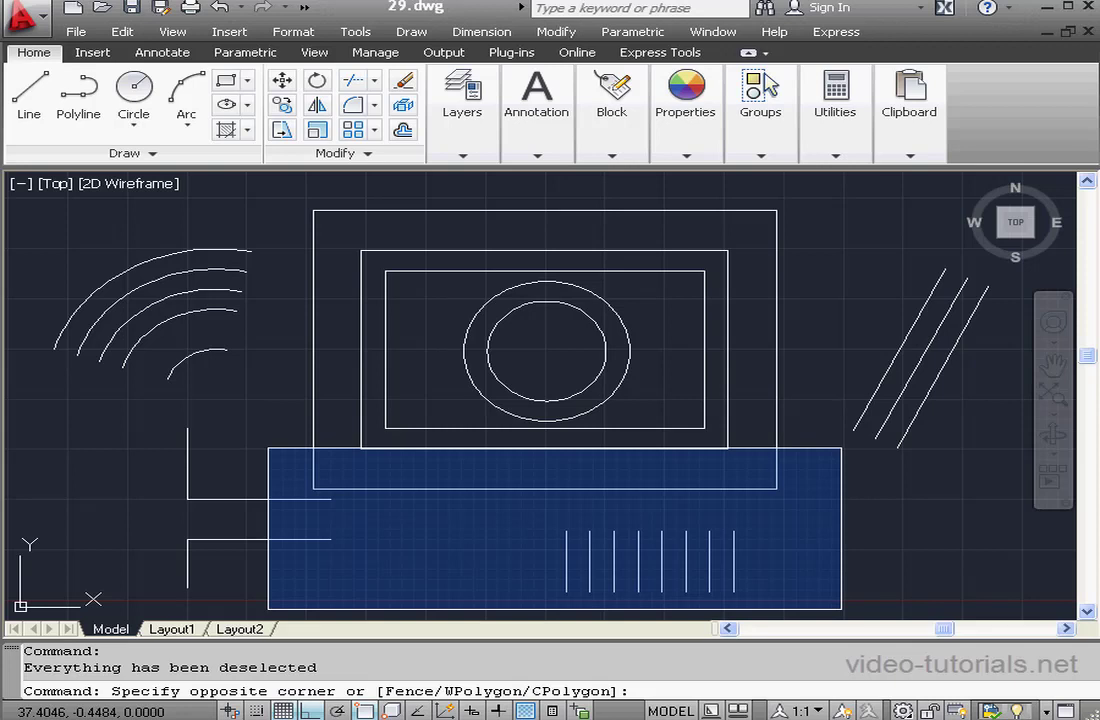
Step: Window-select the outer rectangle, left horizontal lines and vertical row, then erase them
click(860, 556)
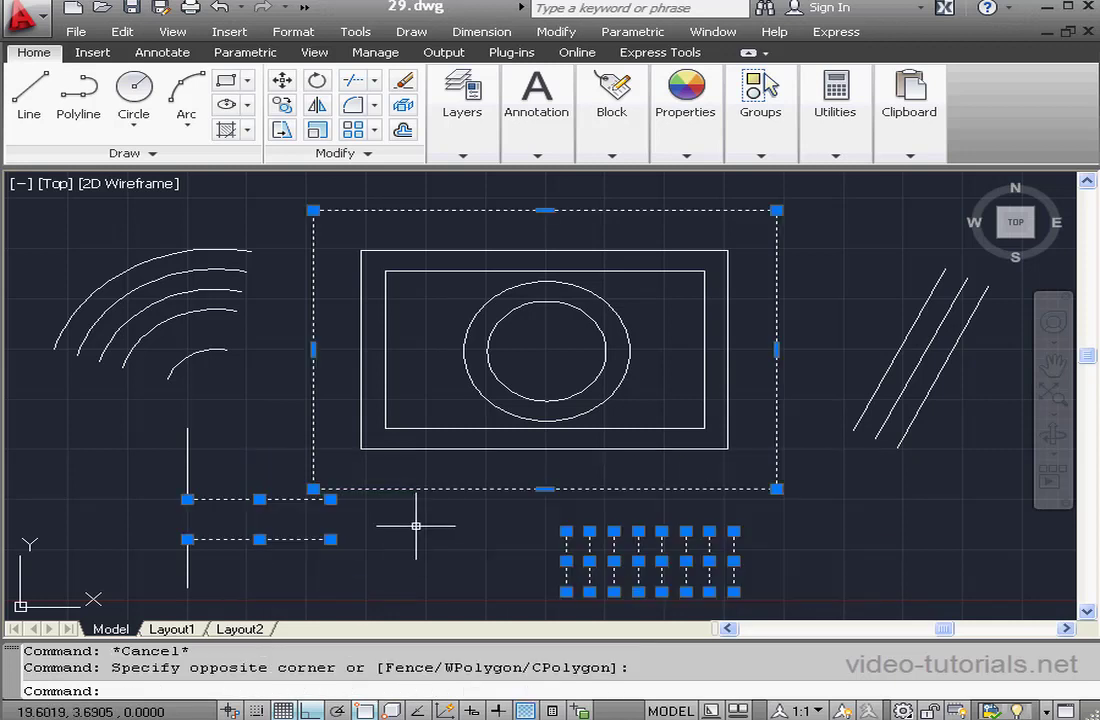
mouse_move(530, 488)
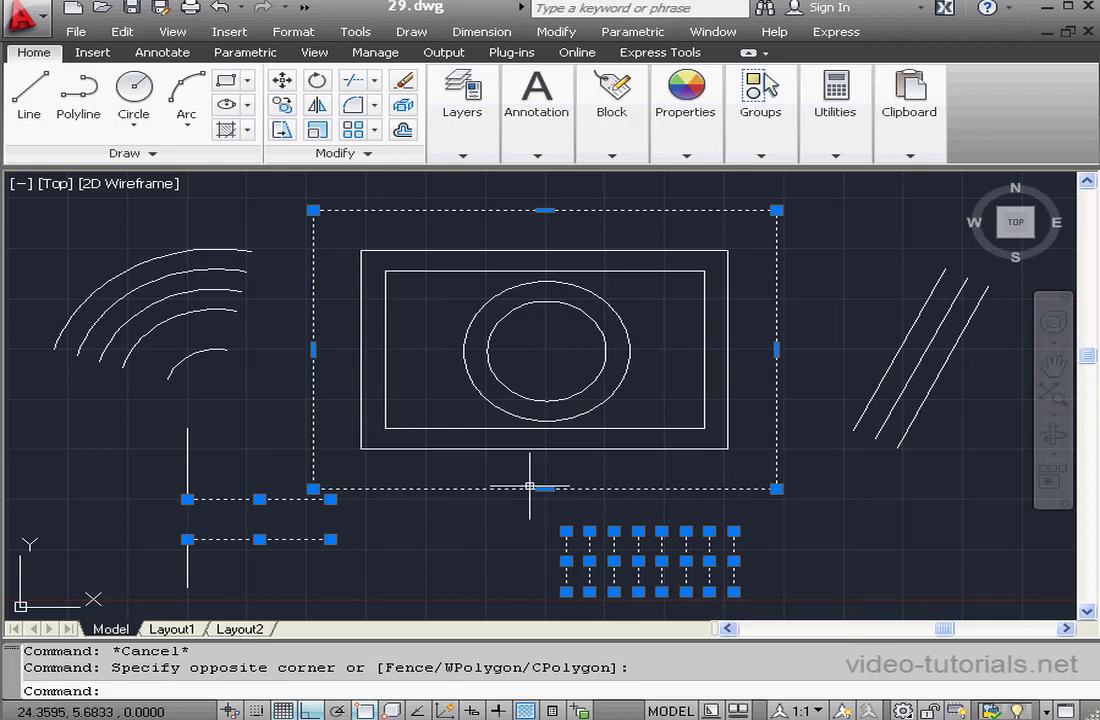
click(404, 82)
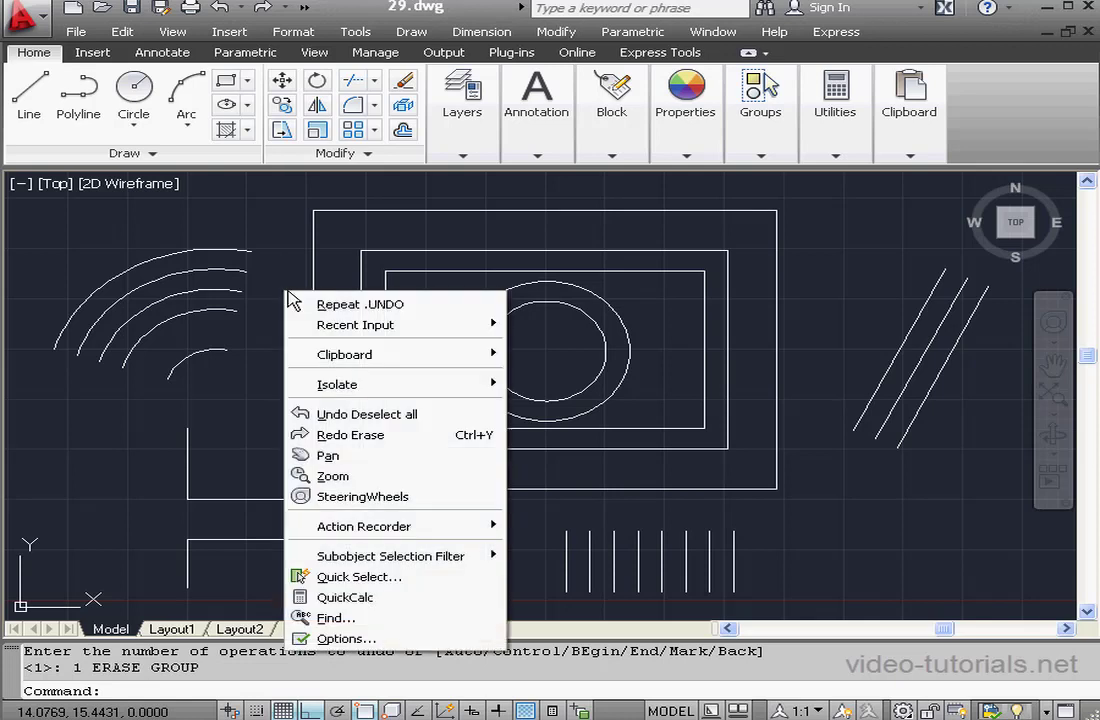
Step: Undo the latest erase and choose Quick Select from the drawing-area context menu
click(360, 576)
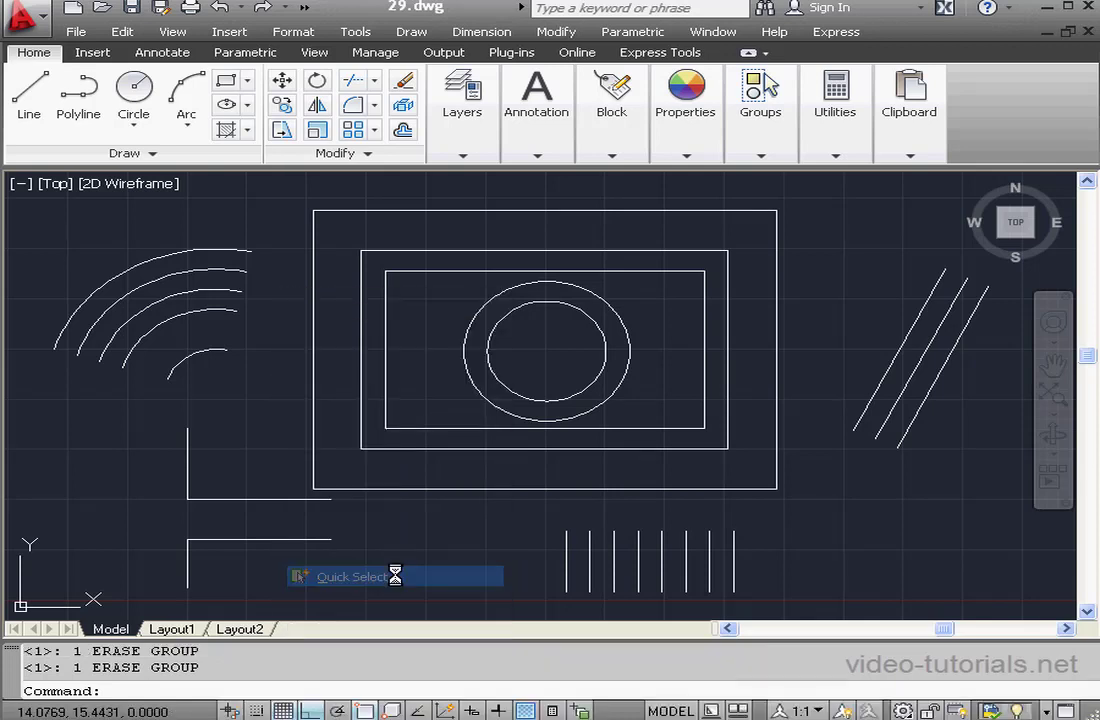
Step: In Quick Select, set Object type to Line and confirm to select all 15 lines
click(350, 576)
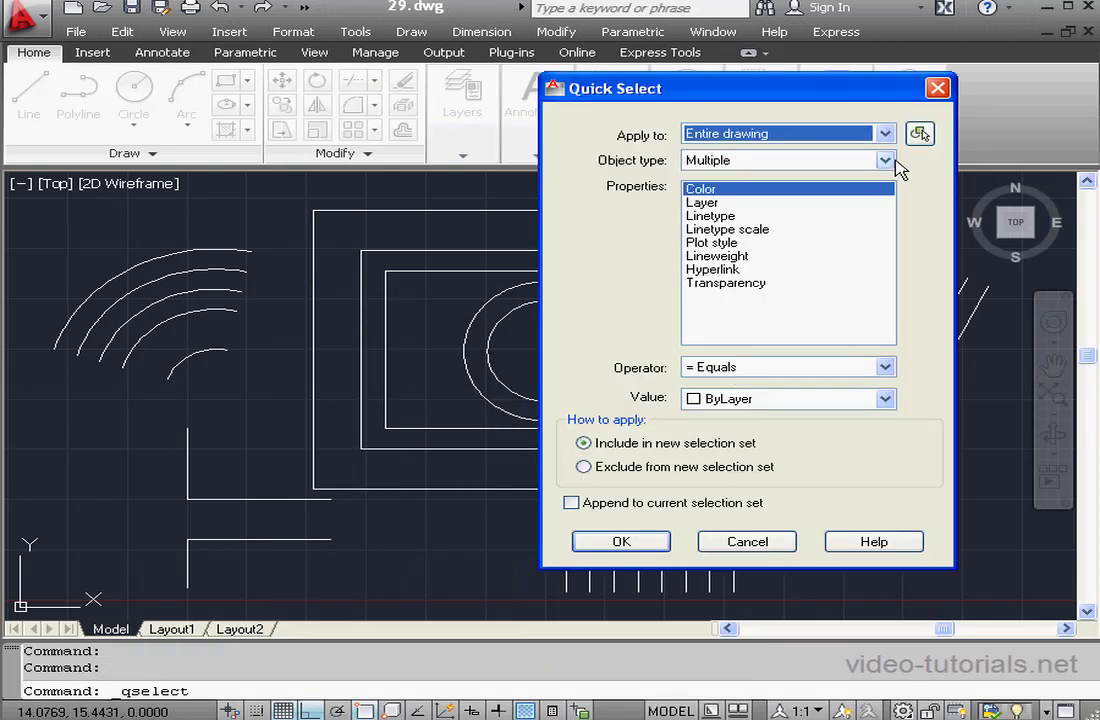
click(884, 160)
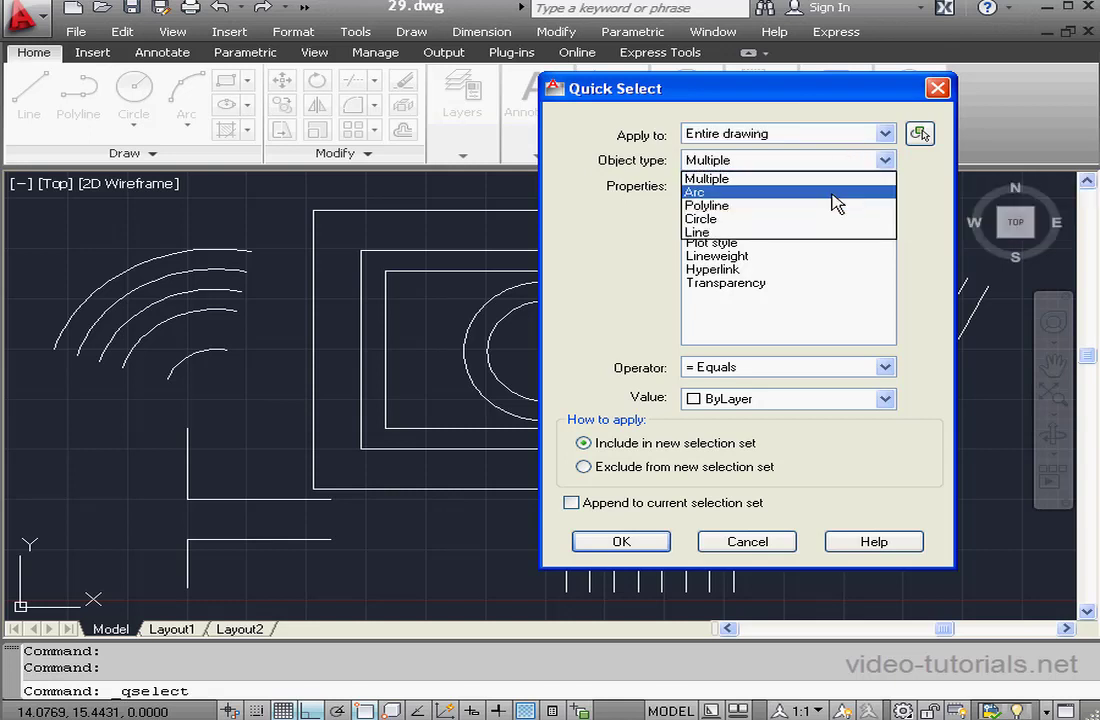
click(696, 232)
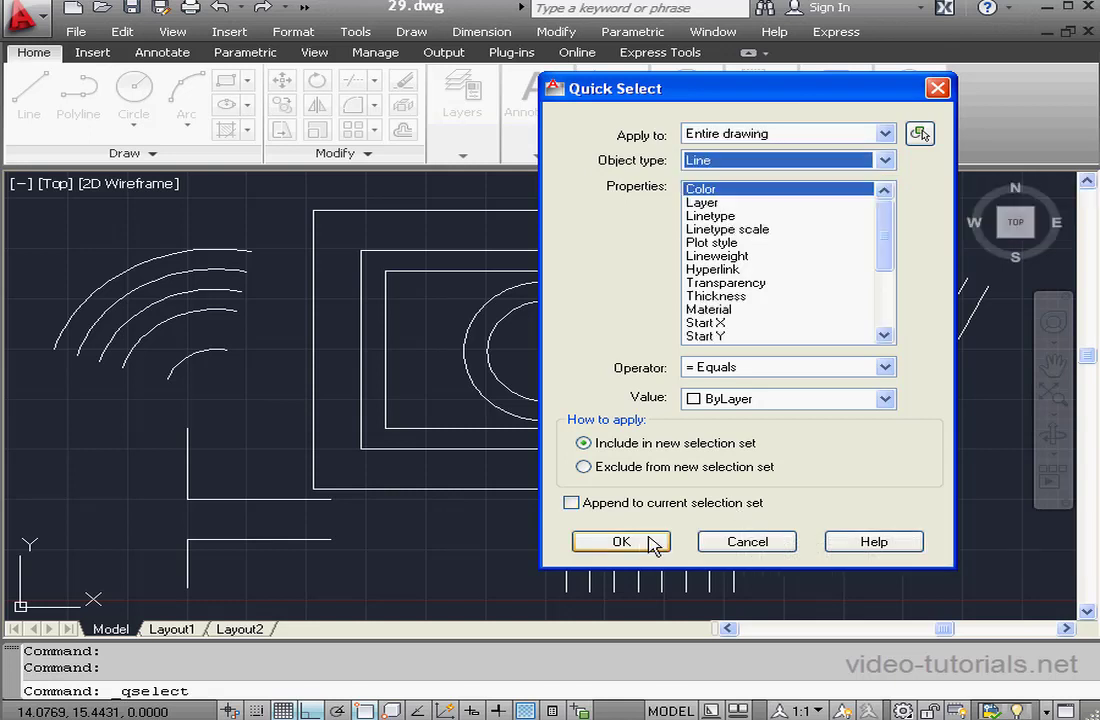
click(620, 540)
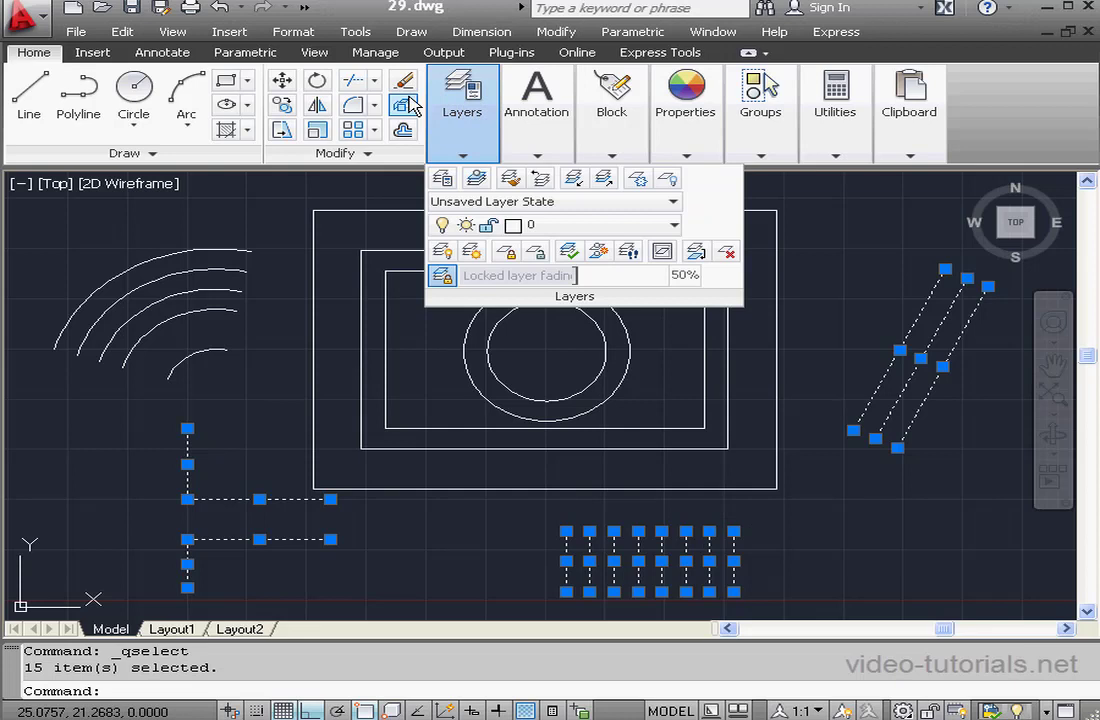